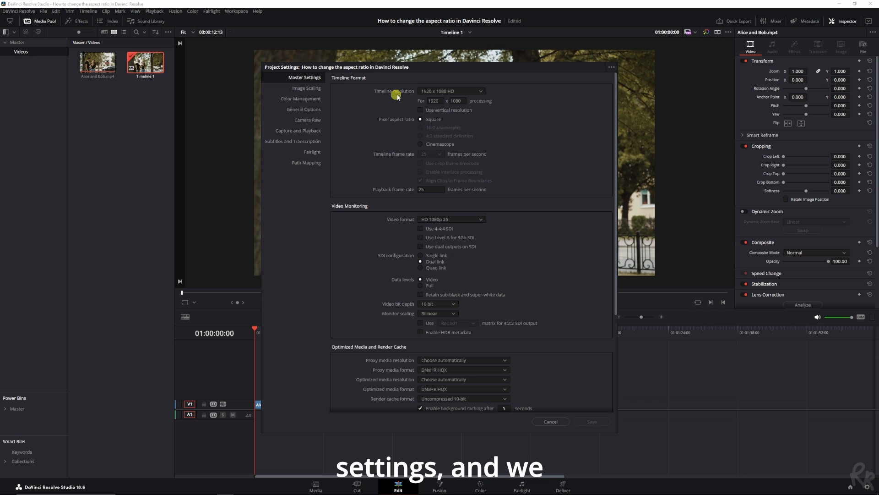
Step: Enable 'Use vertical resolution' in Master Settings for a 1080 x 1920 timeline
{"action": "left_click", "coordinate": [450, 91]}
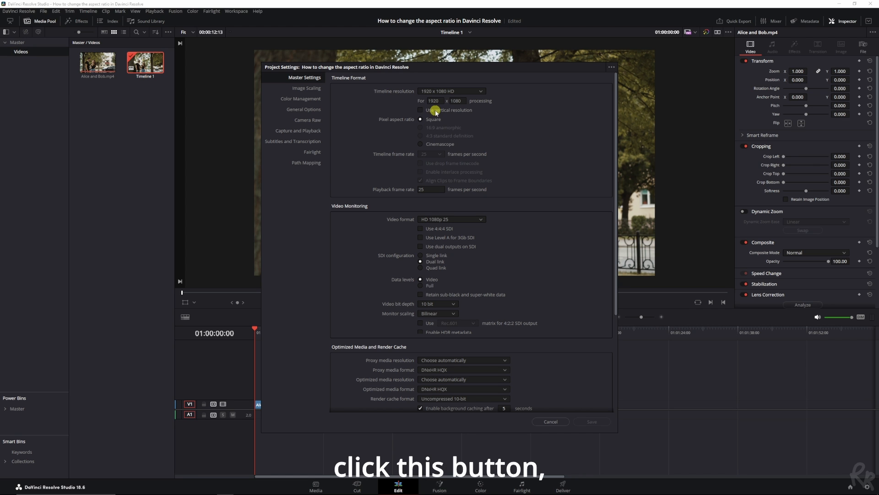
{"action": "left_click", "coordinate": [420, 109]}
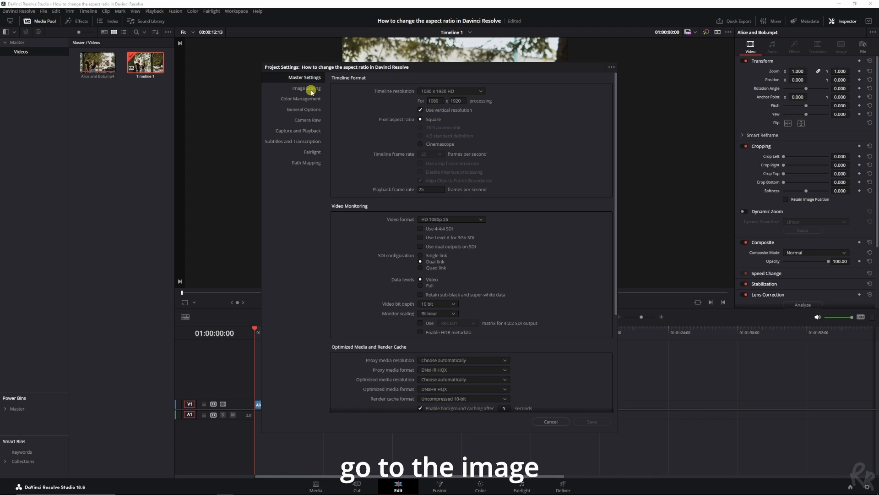
Step: Set mismatched resolution files to 'Scale full frame with crop' in Image Scaling and save
{"action": "left_click", "coordinate": [307, 88]}
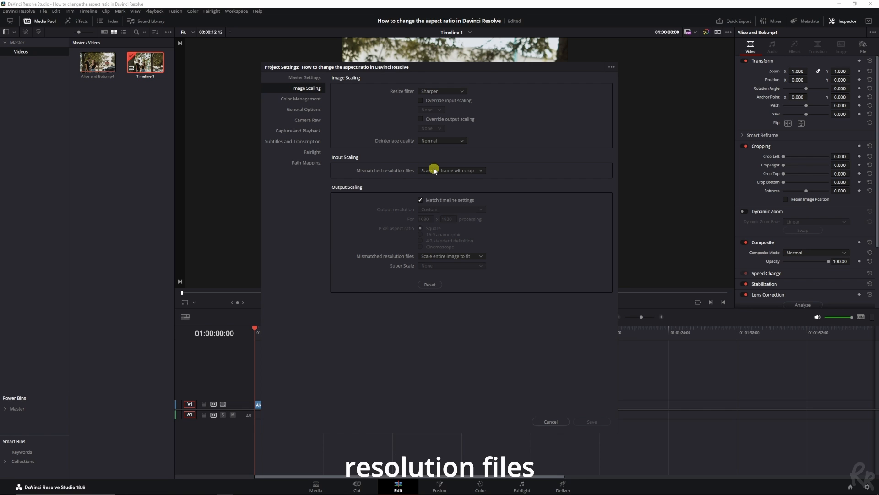
{"action": "left_click", "coordinate": [451, 170]}
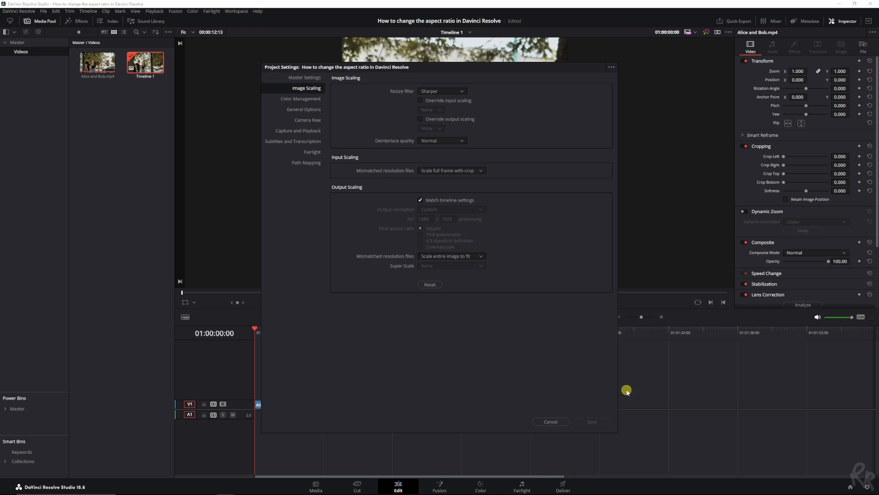
{"action": "left_click", "coordinate": [550, 421]}
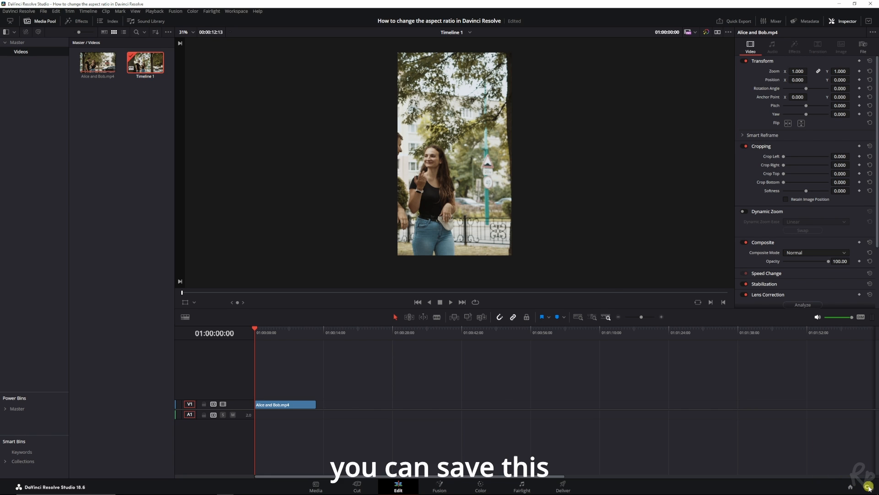
Step: Choose 'Save Current Settings as Preset...' from the Project Settings options menu
{"action": "left_click", "coordinate": [873, 485]}
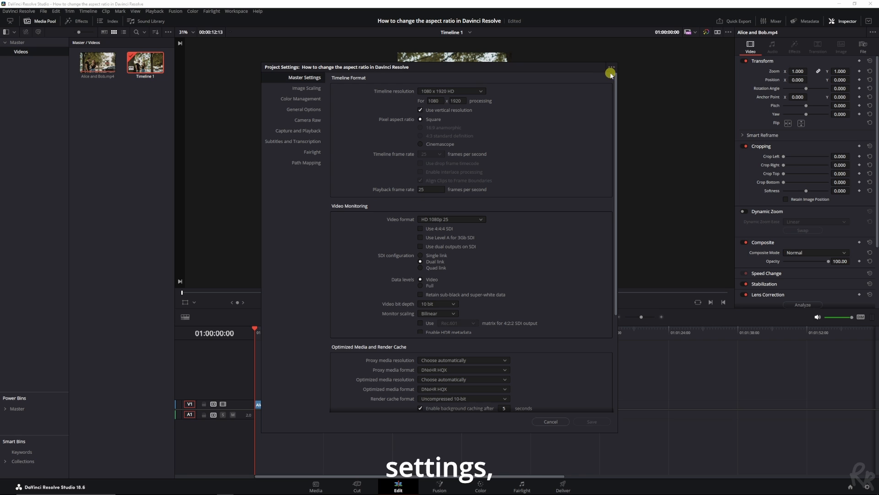
{"action": "left_click", "coordinate": [611, 67]}
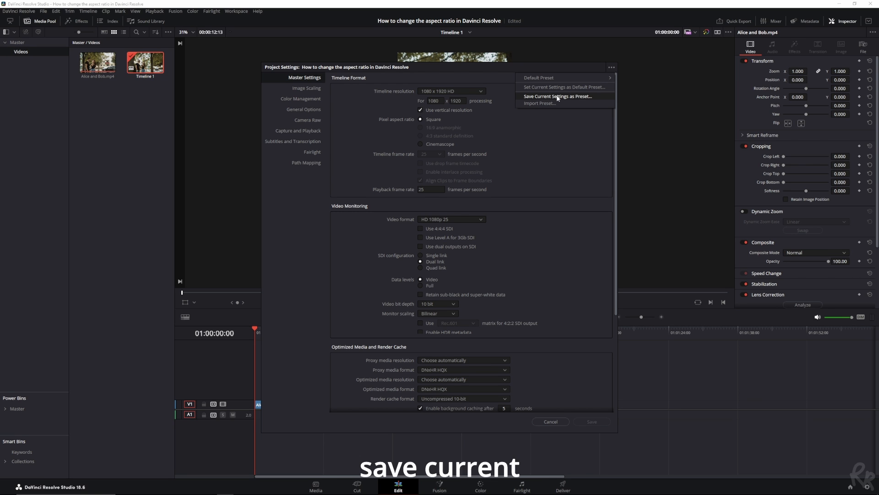
{"action": "left_click", "coordinate": [557, 96]}
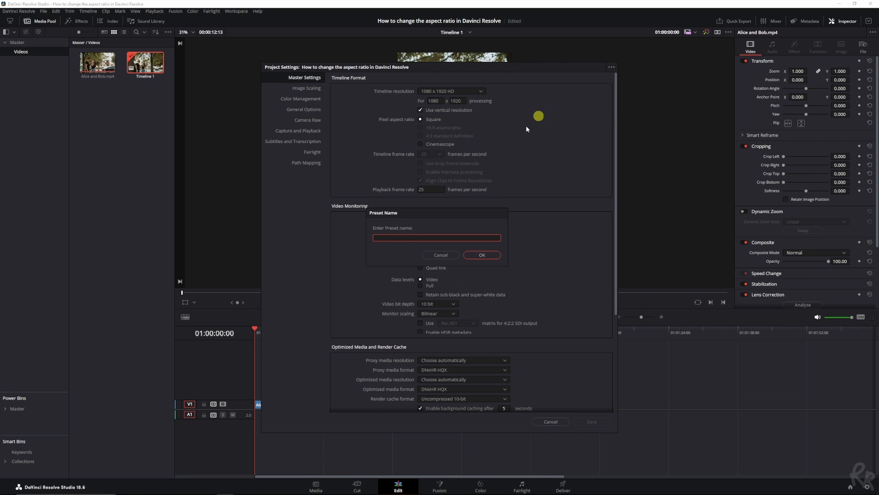